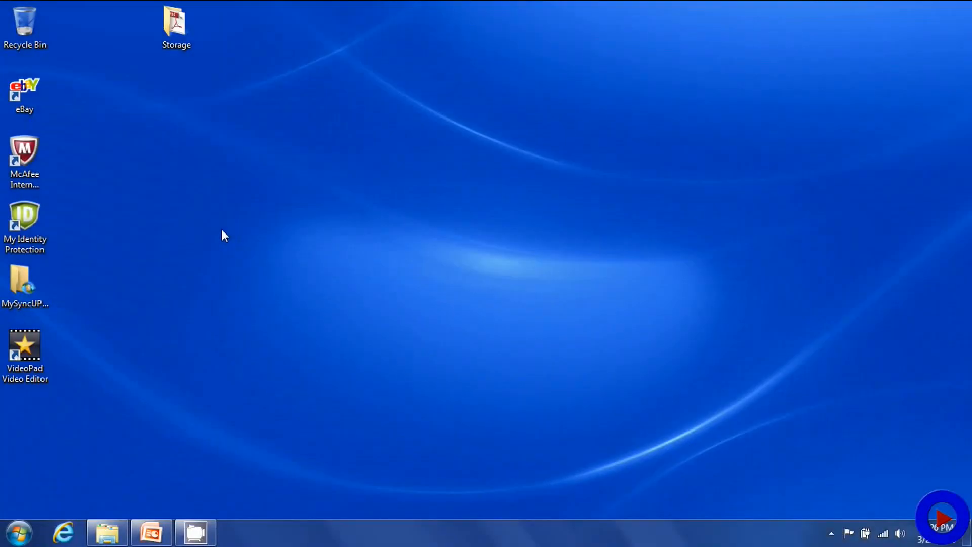
pyautogui.moveTo(218, 238)
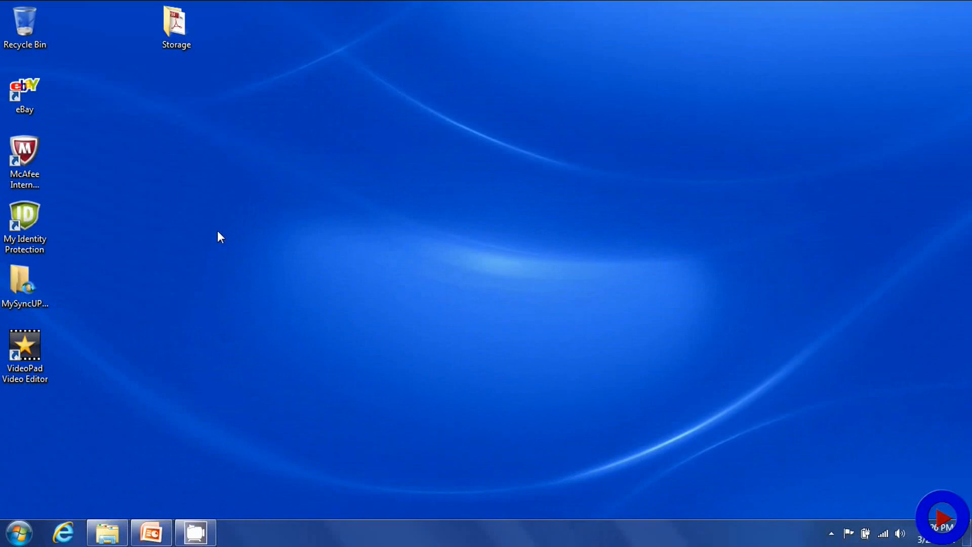
# Open the Start menu to reach Recent Items
pyautogui.click(18, 532)
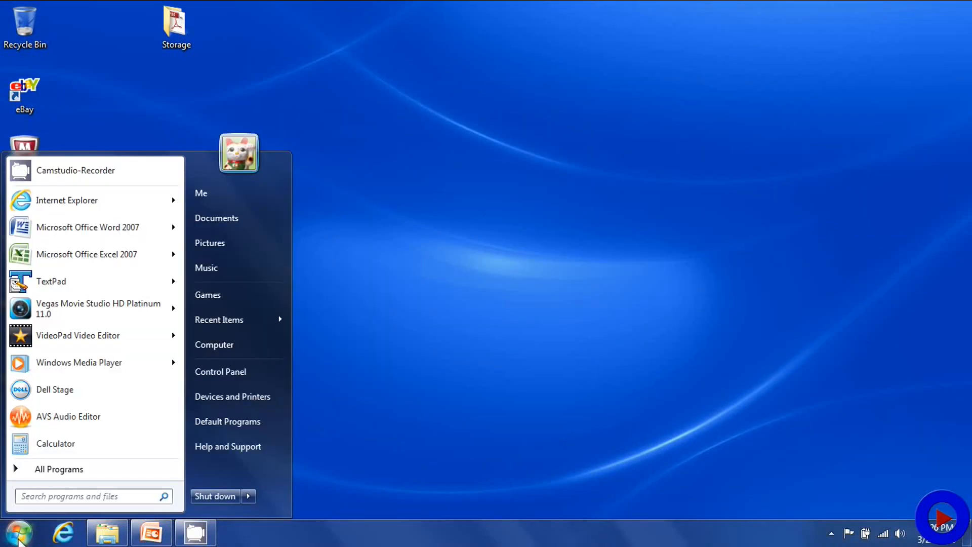
pyautogui.moveTo(154, 473)
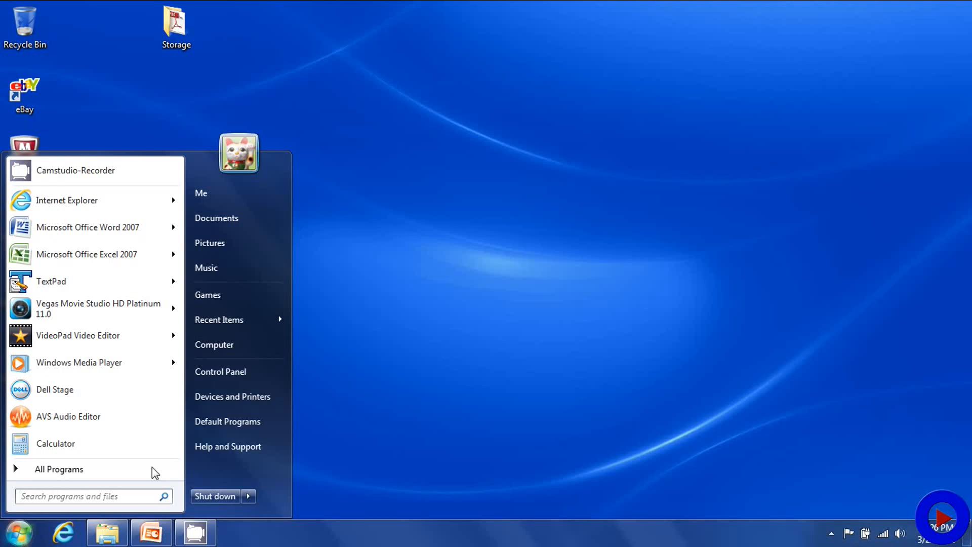
pyautogui.moveTo(221, 372)
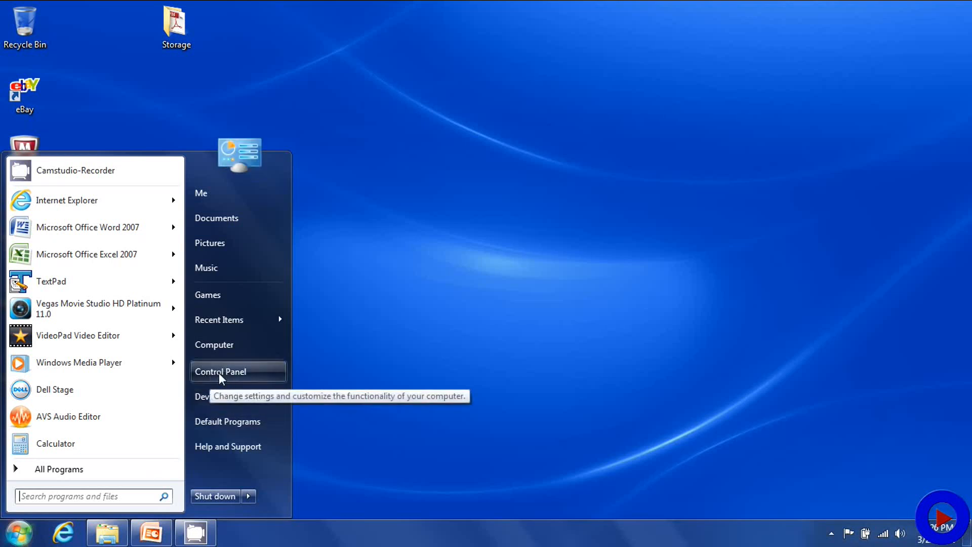
pyautogui.moveTo(219, 320)
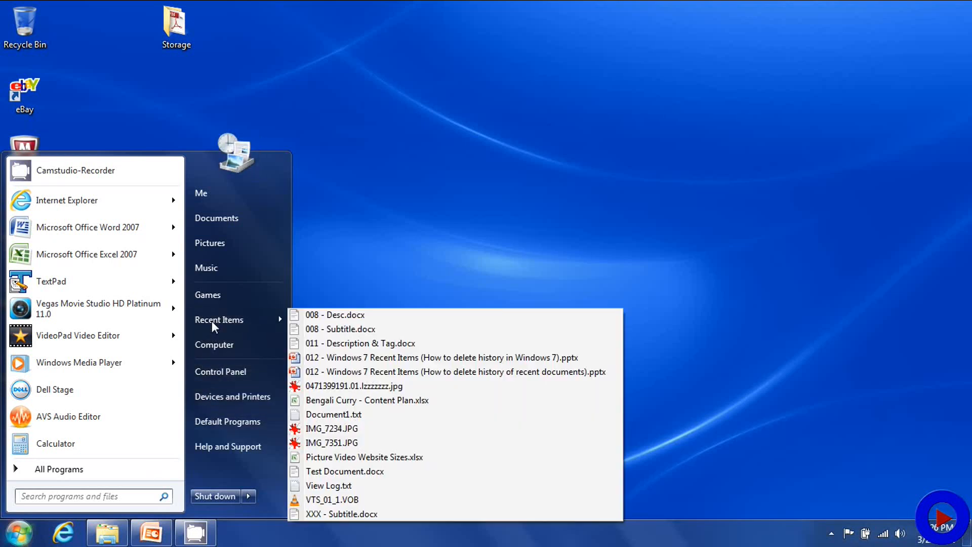
pyautogui.moveTo(236, 319)
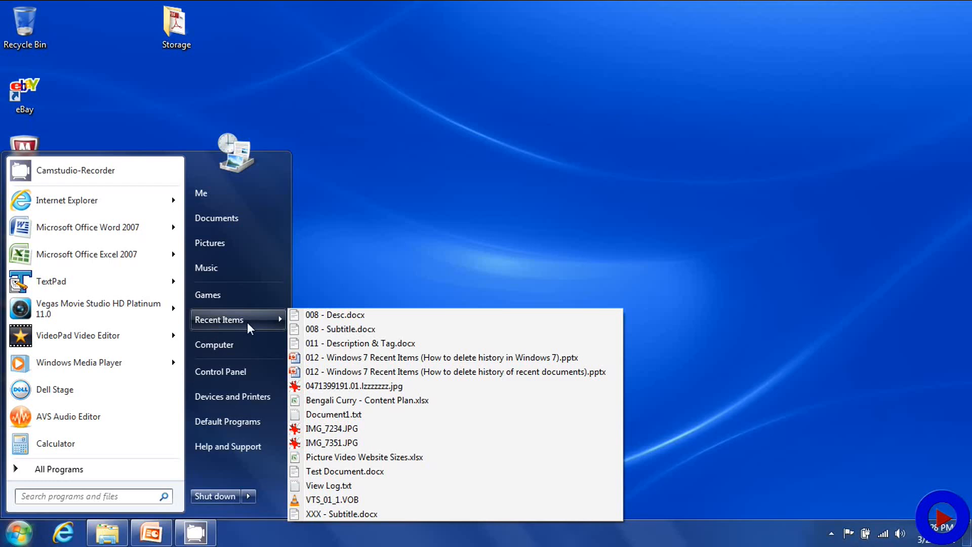
pyautogui.moveTo(234, 322)
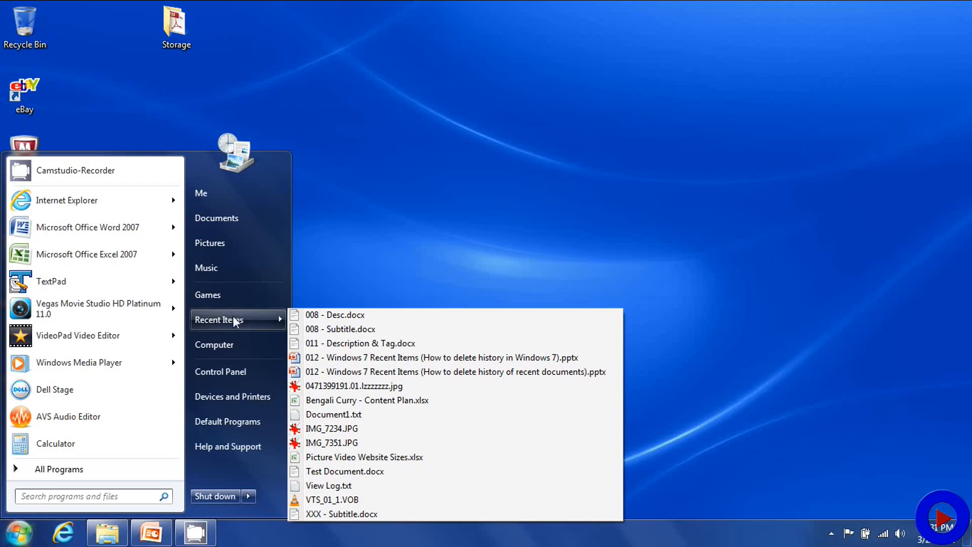
pyautogui.moveTo(16, 532)
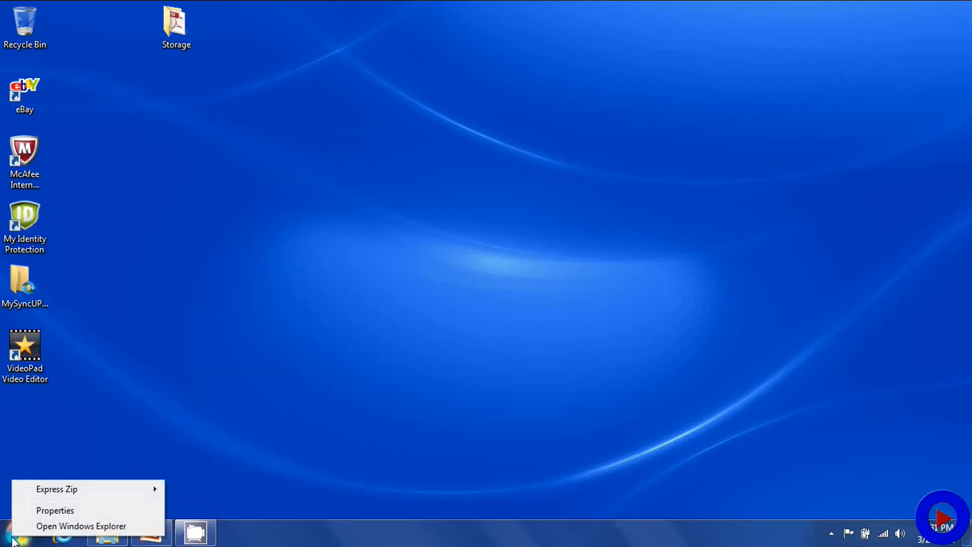
pyautogui.moveTo(59, 510)
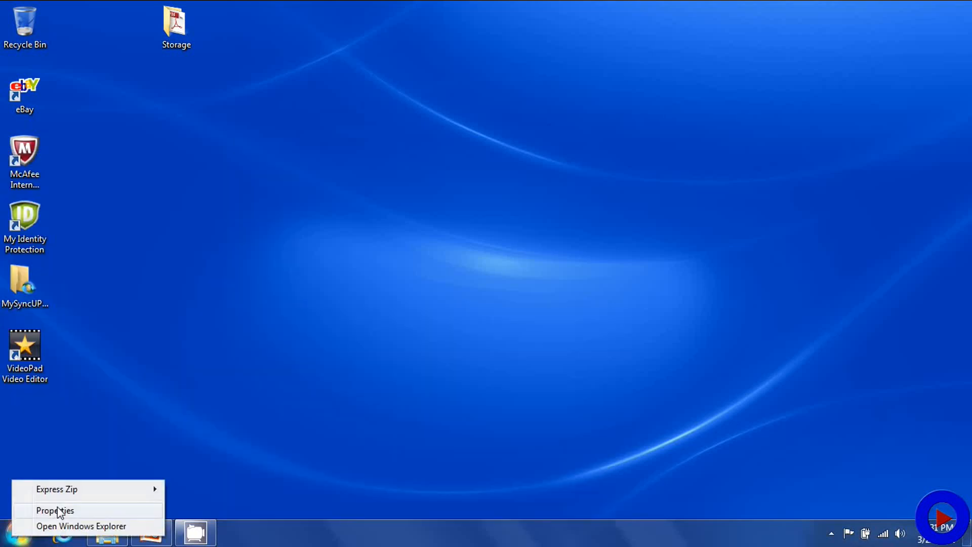
# Open Taskbar and Start Menu Properties on the Start Menu tab
pyautogui.click(55, 511)
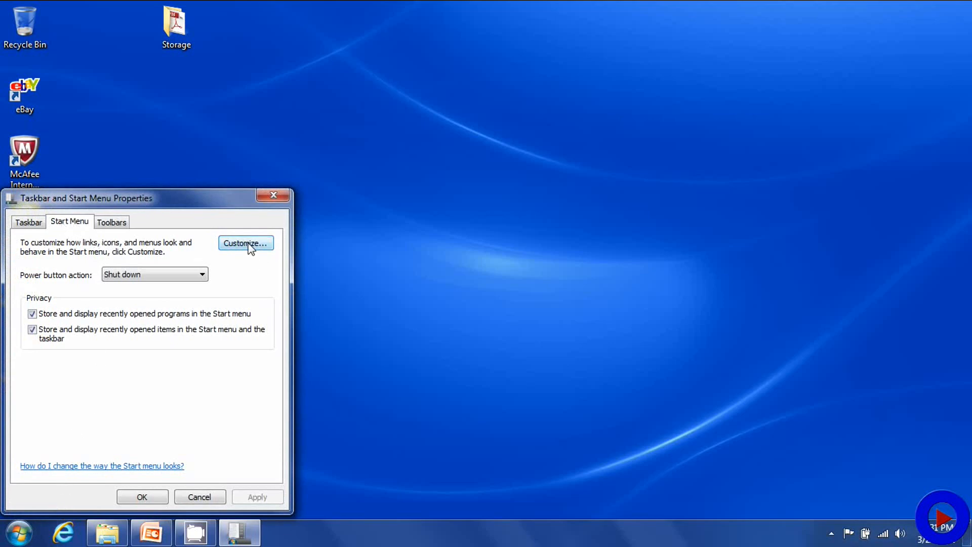
# Confirm Recent Items is checked in Customize Start Menu and close both dialogs with OK
pyautogui.click(245, 243)
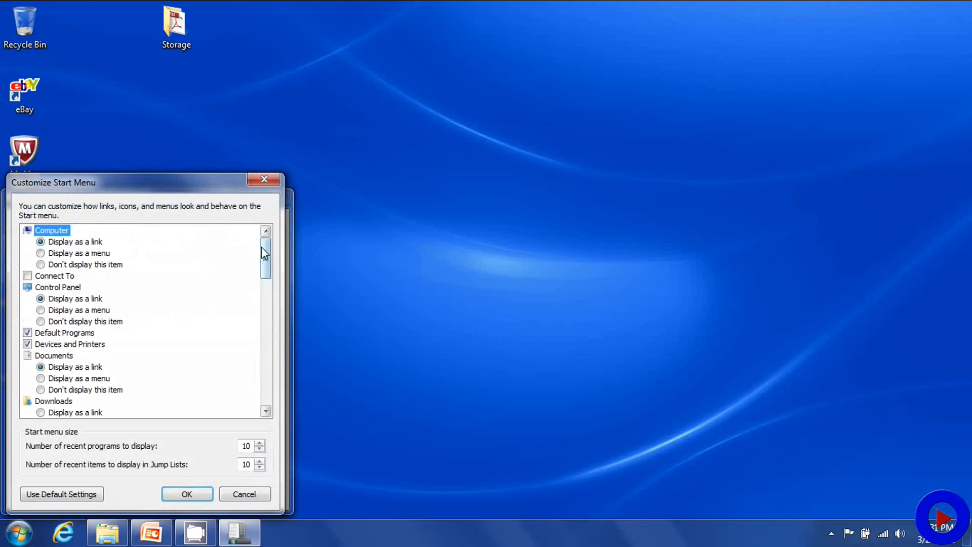
pyautogui.scroll(-3)
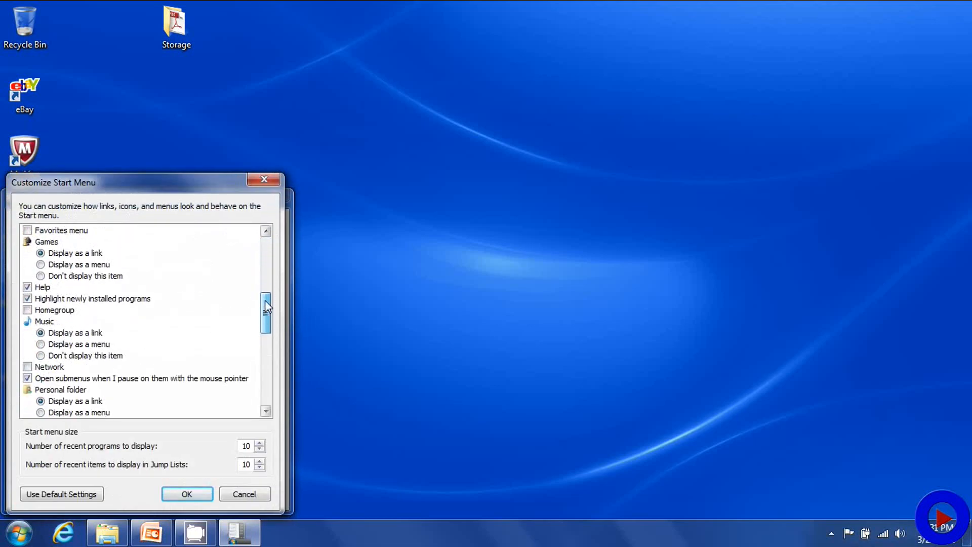
pyautogui.scroll(-3)
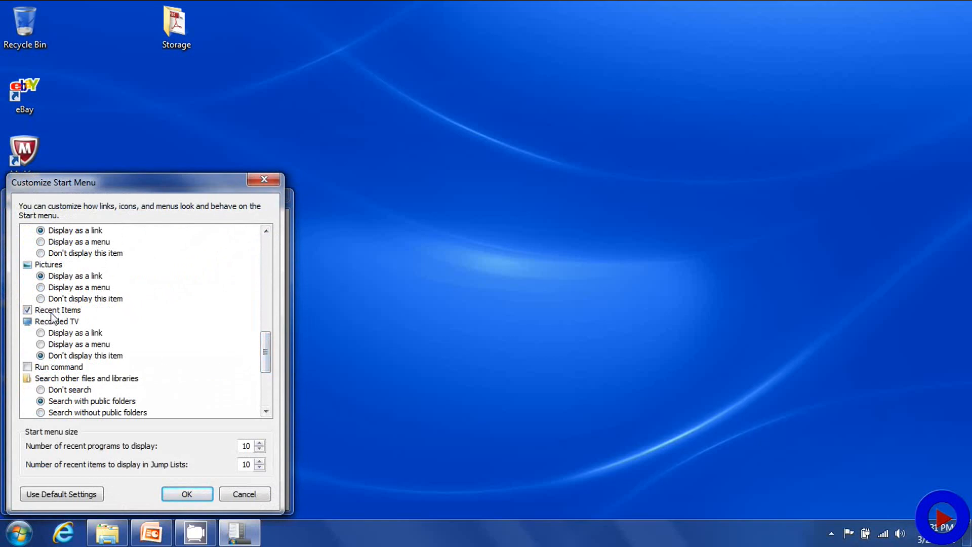
pyautogui.moveTo(70, 325)
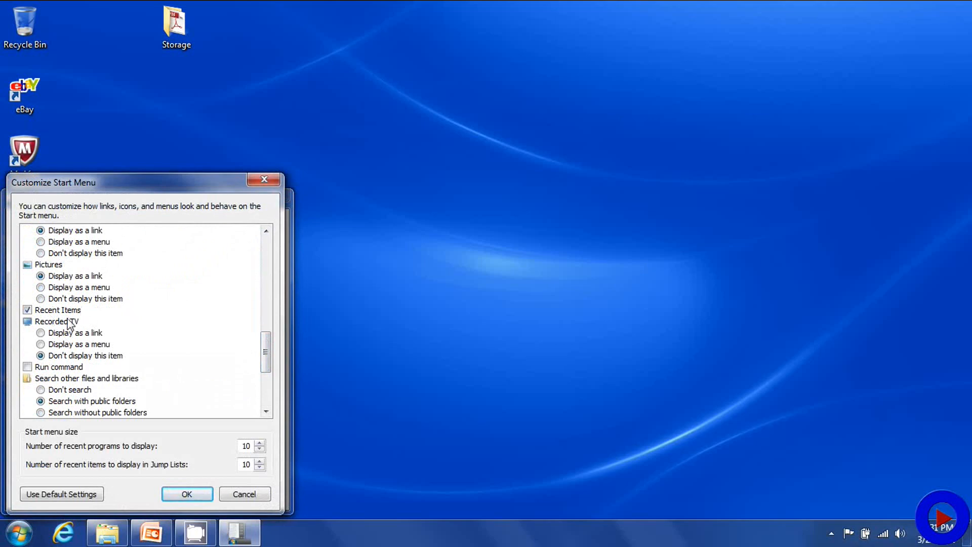
pyautogui.click(28, 310)
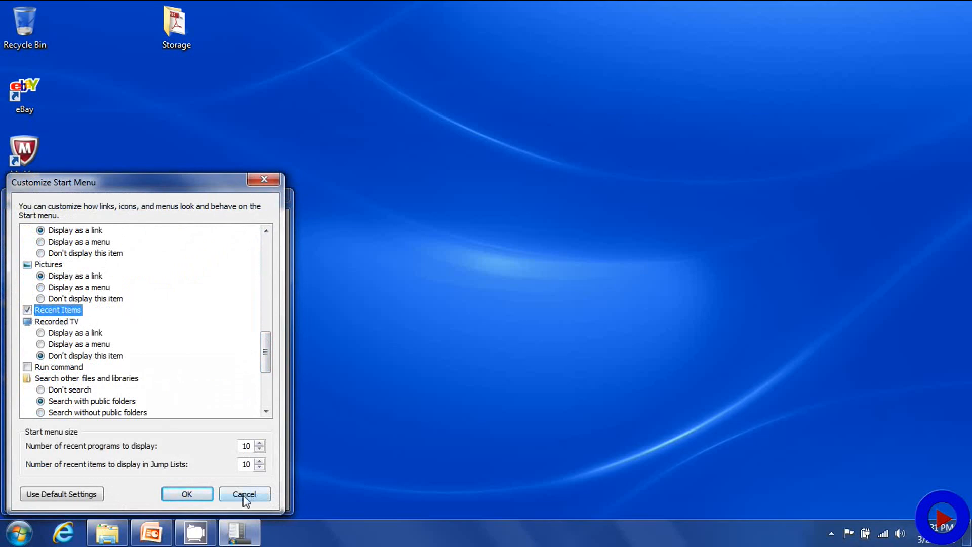
pyautogui.moveTo(187, 495)
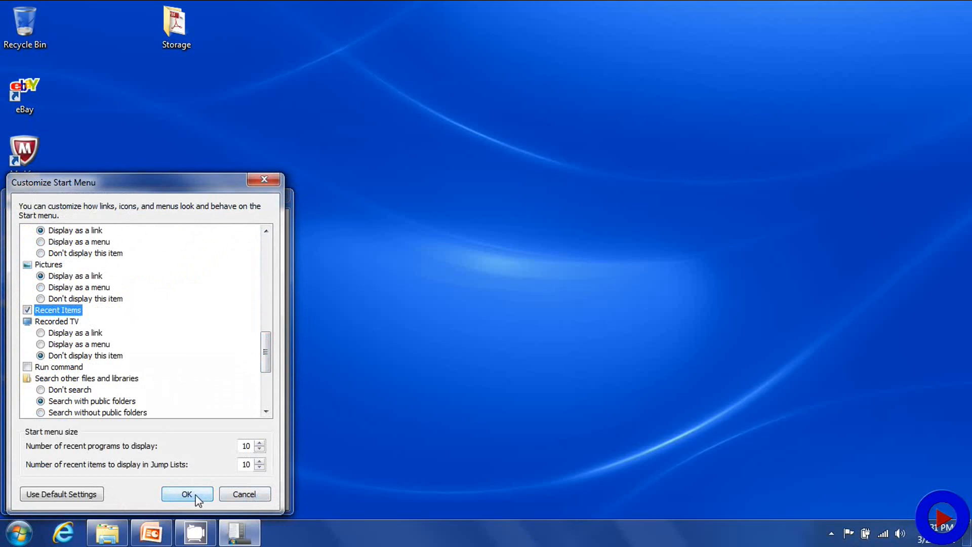
pyautogui.click(187, 494)
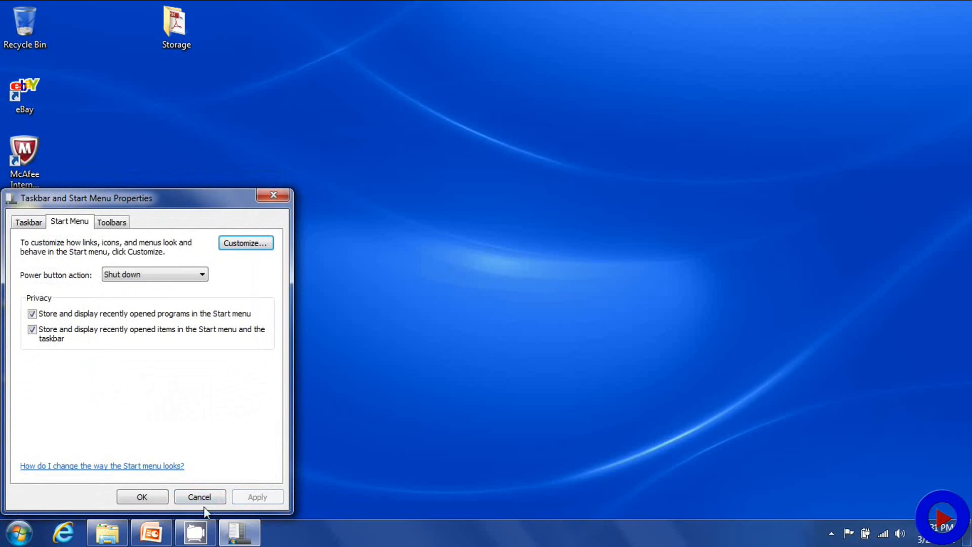
pyautogui.moveTo(141, 497)
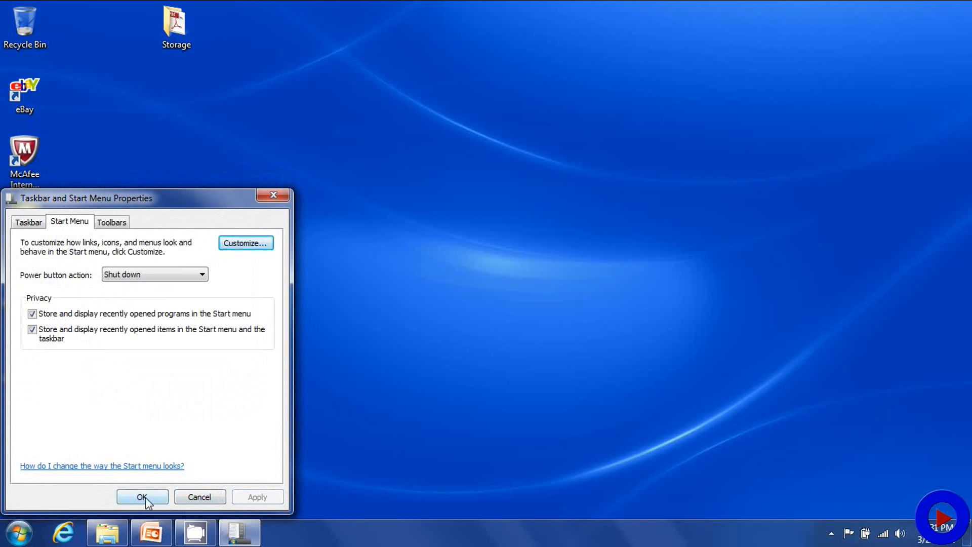
pyautogui.click(142, 497)
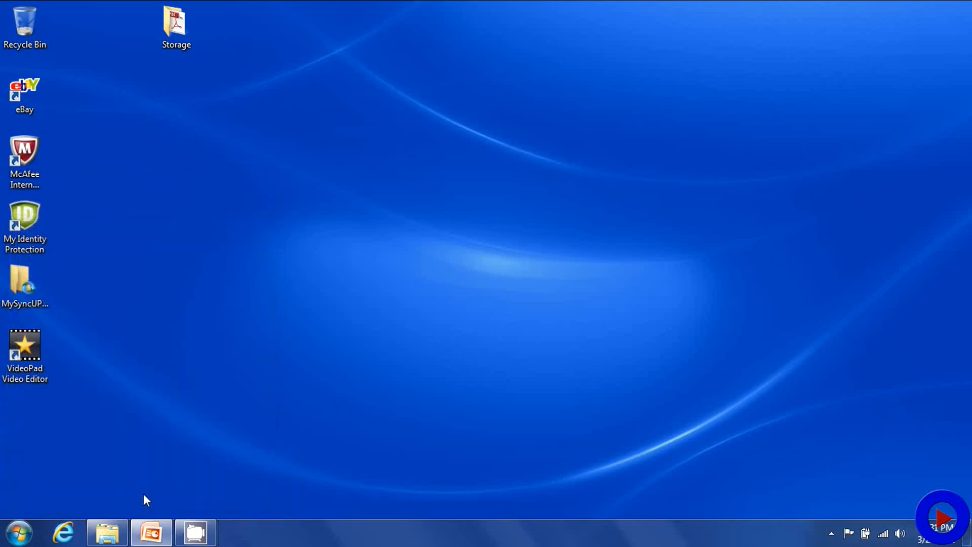
pyautogui.click(17, 533)
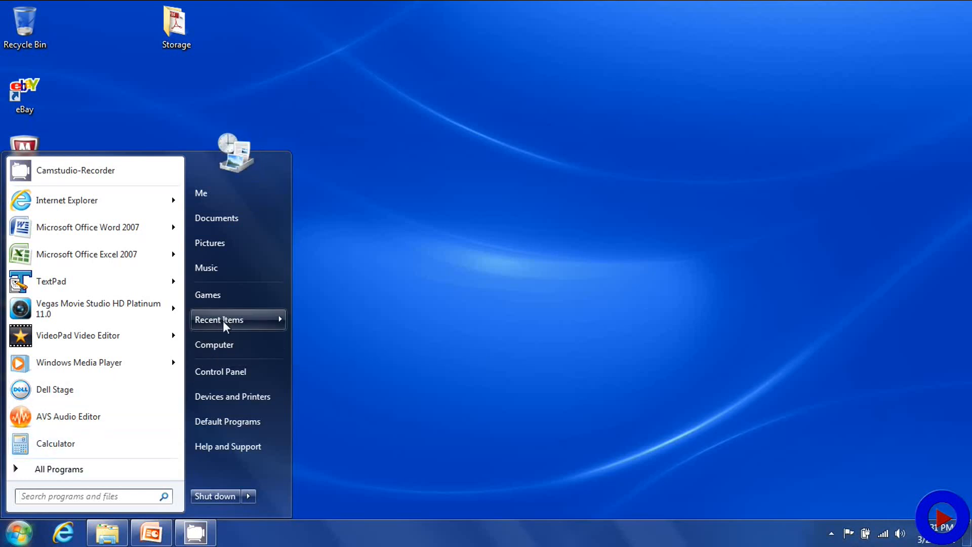
pyautogui.click(218, 320)
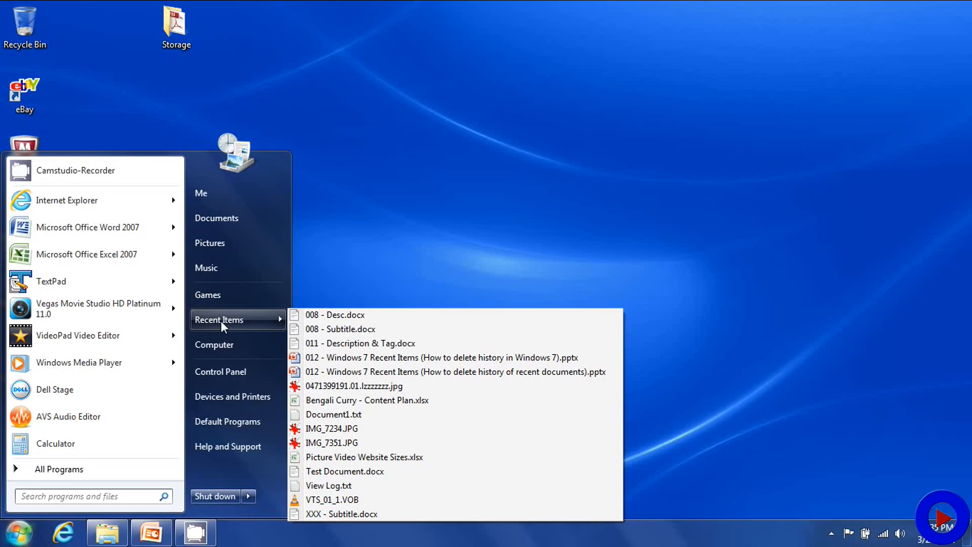
pyautogui.click(338, 263)
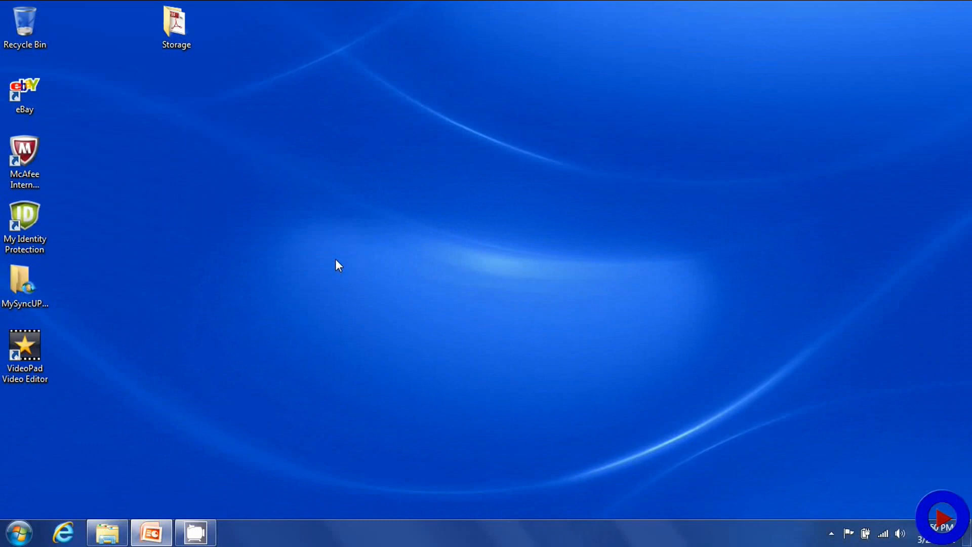
pyautogui.moveTo(335, 262)
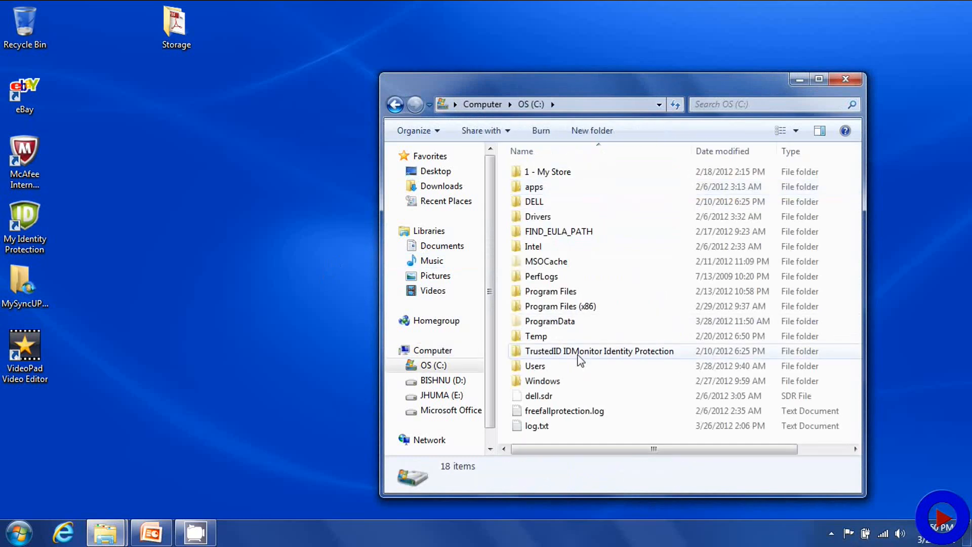
pyautogui.moveTo(535, 366)
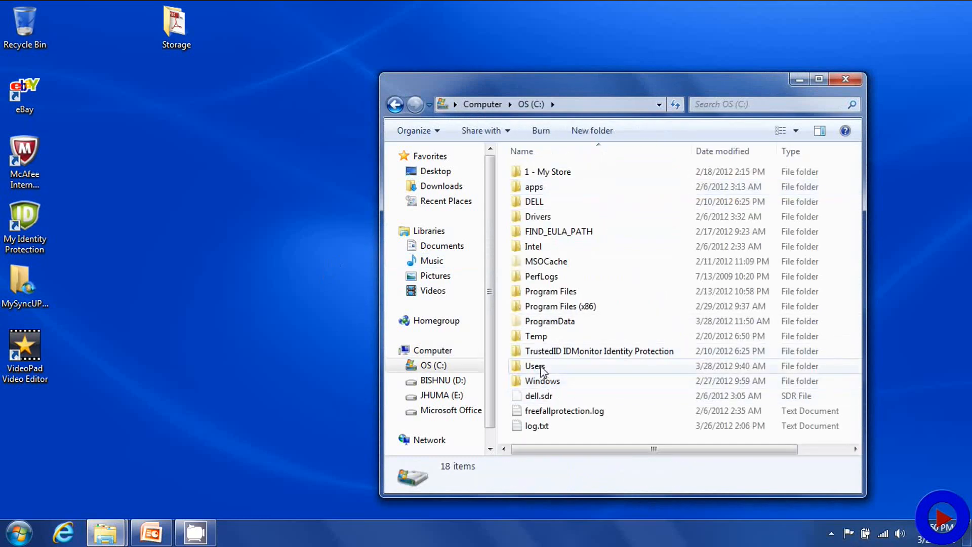
# Open C:\Users\Me in Explorer
pyautogui.doubleClick(535, 365)
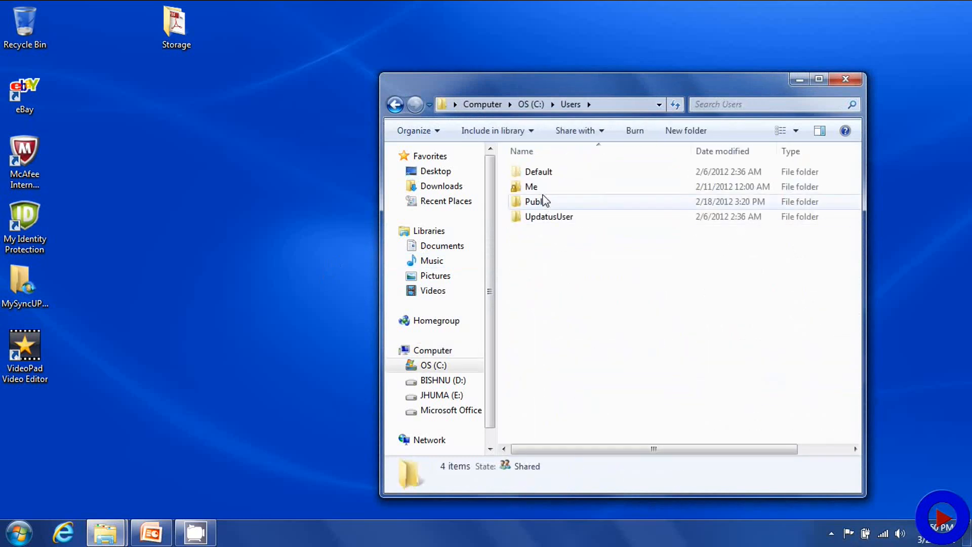
pyautogui.doubleClick(531, 186)
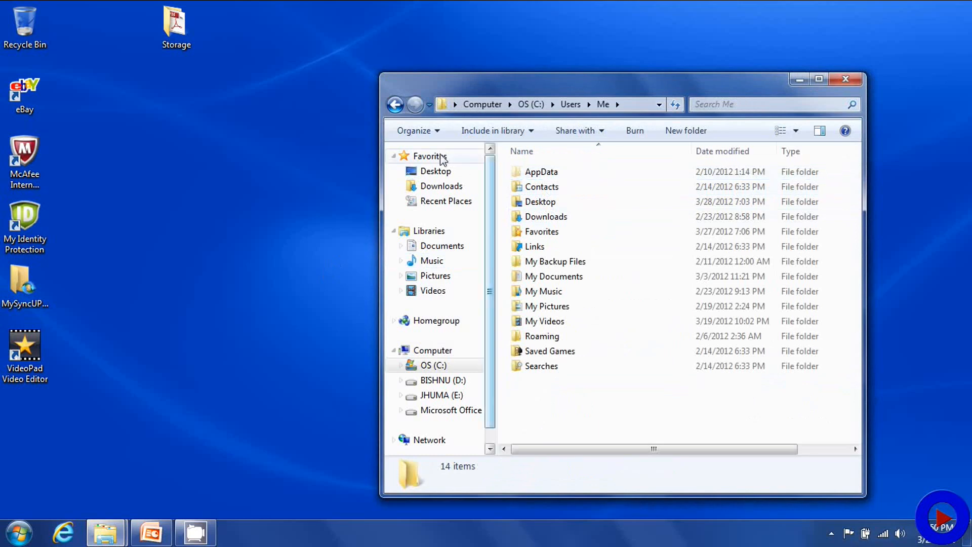
# Set Folder Options to show hidden files, folders, and drives
pyautogui.click(417, 131)
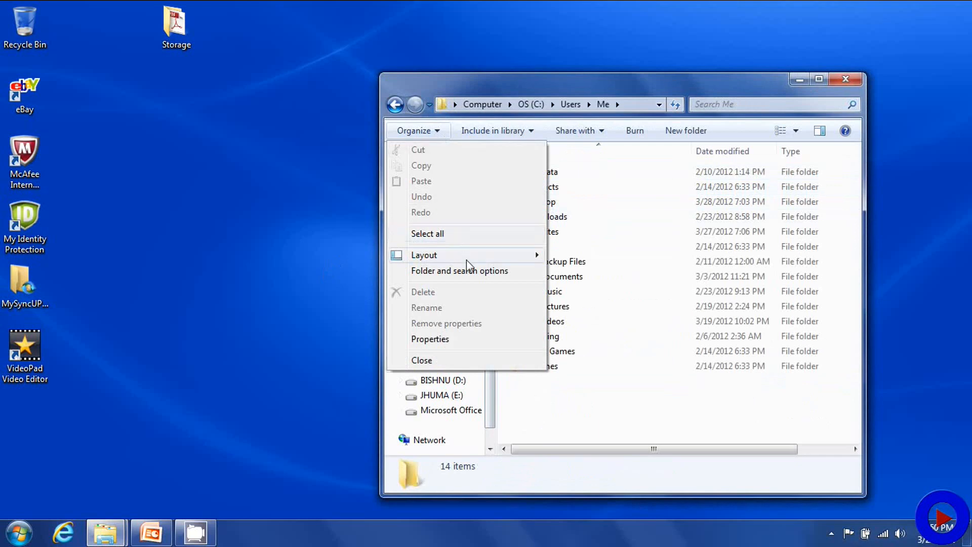
pyautogui.click(460, 270)
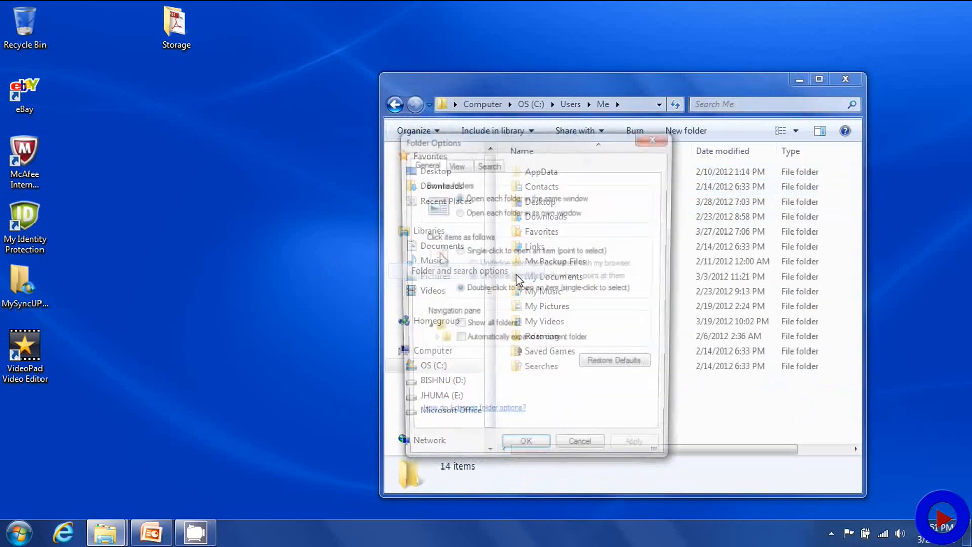
pyautogui.click(454, 164)
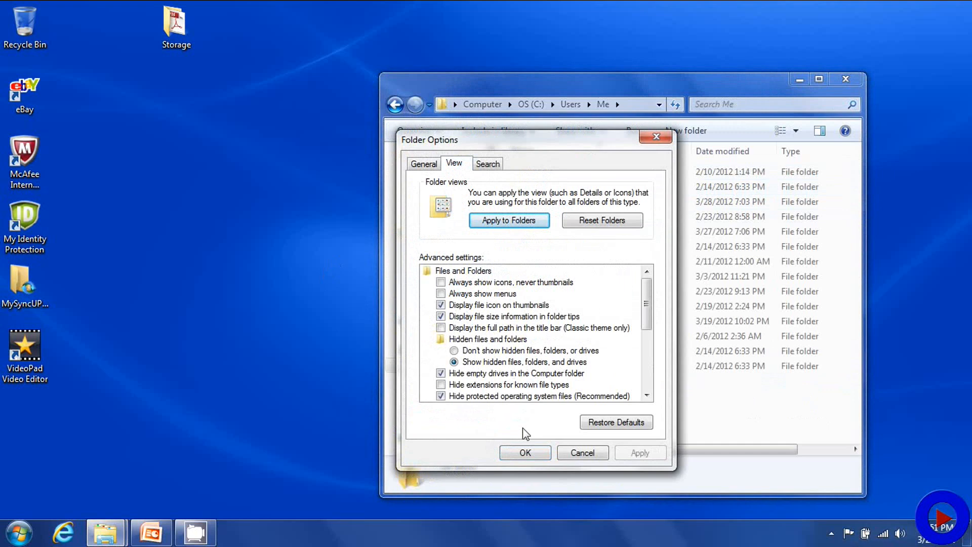
pyautogui.click(525, 453)
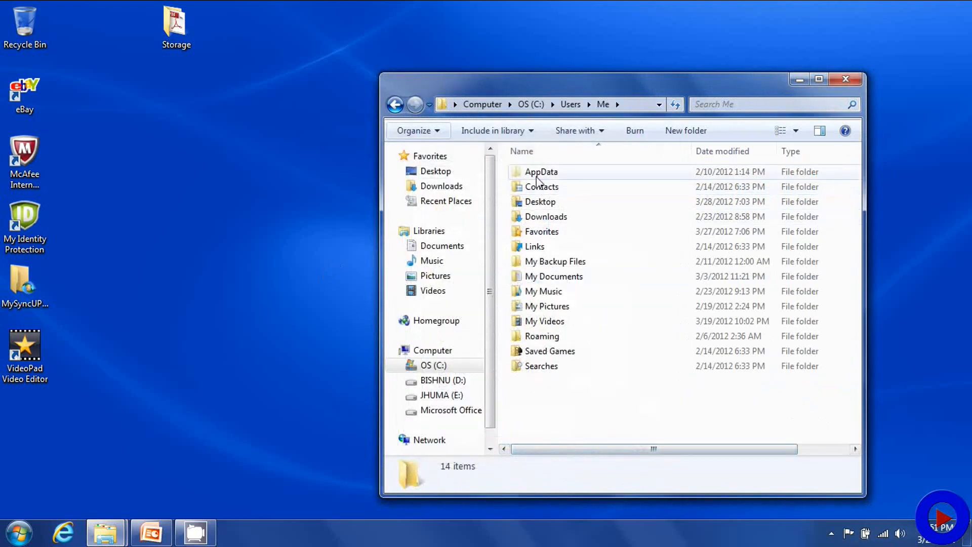
# Drill down through AppData, Roaming, and Microsoft into the Windows folder
pyautogui.doubleClick(541, 171)
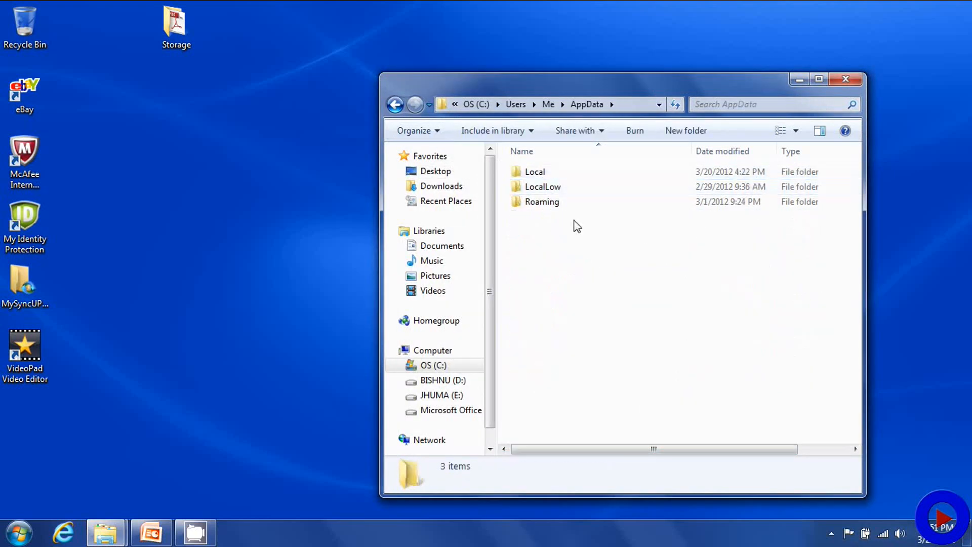
pyautogui.click(542, 201)
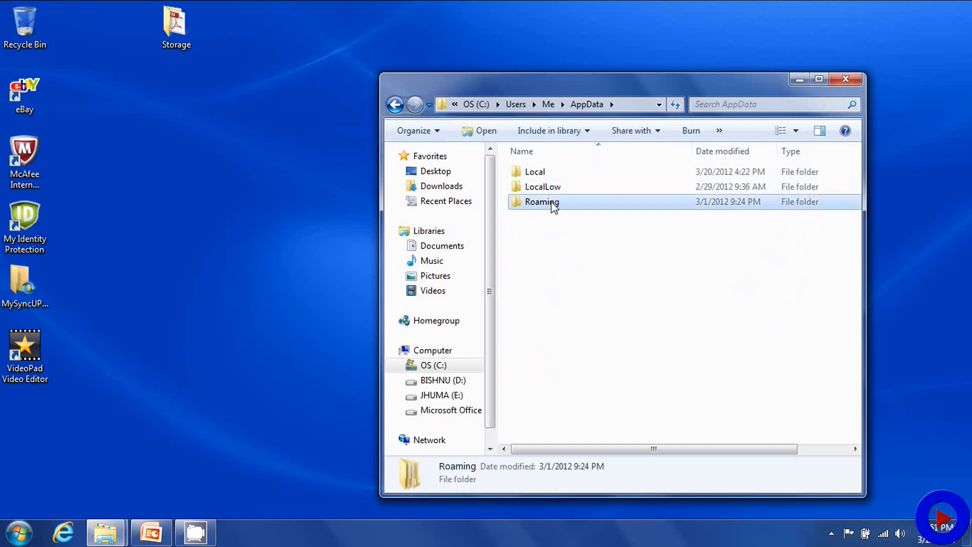
pyautogui.doubleClick(542, 202)
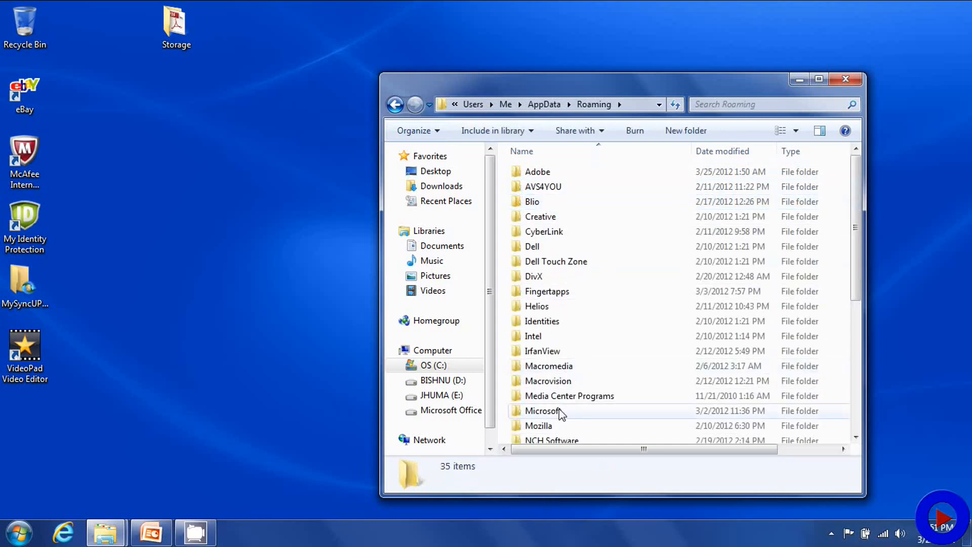
pyautogui.doubleClick(543, 411)
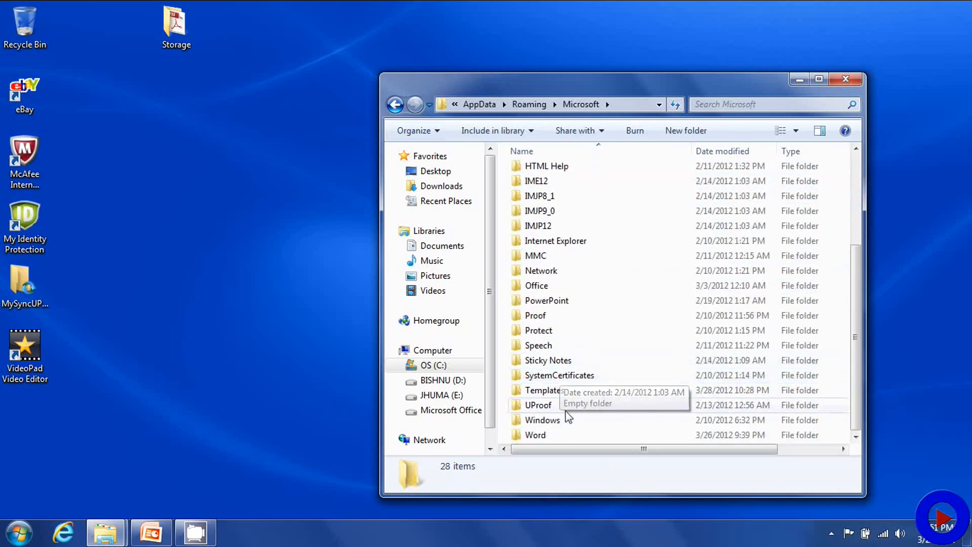
pyautogui.doubleClick(541, 419)
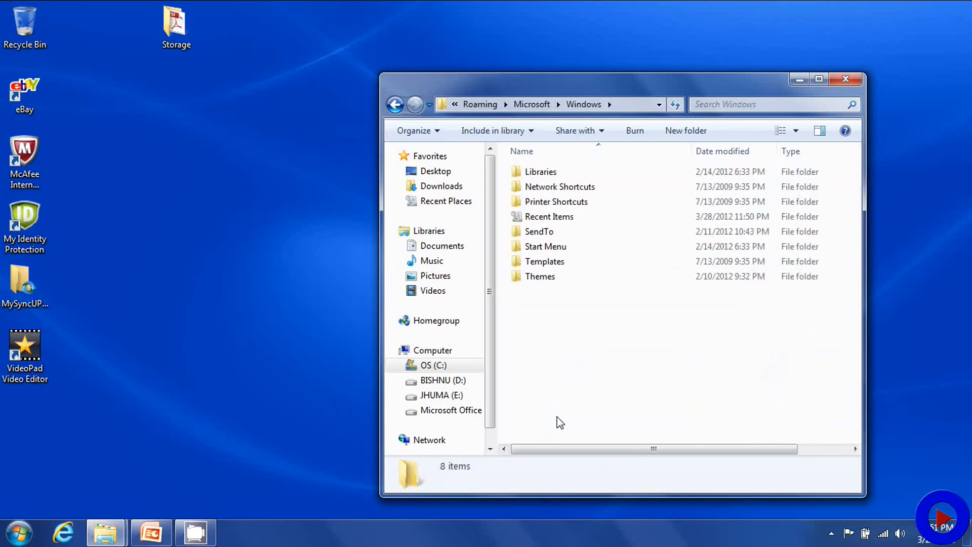
pyautogui.moveTo(548, 217)
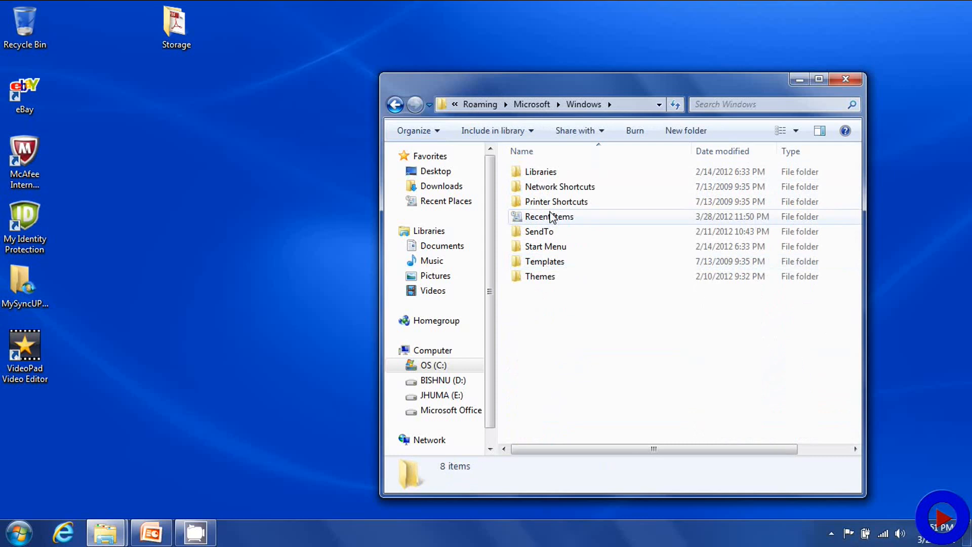
pyautogui.moveTo(548, 216)
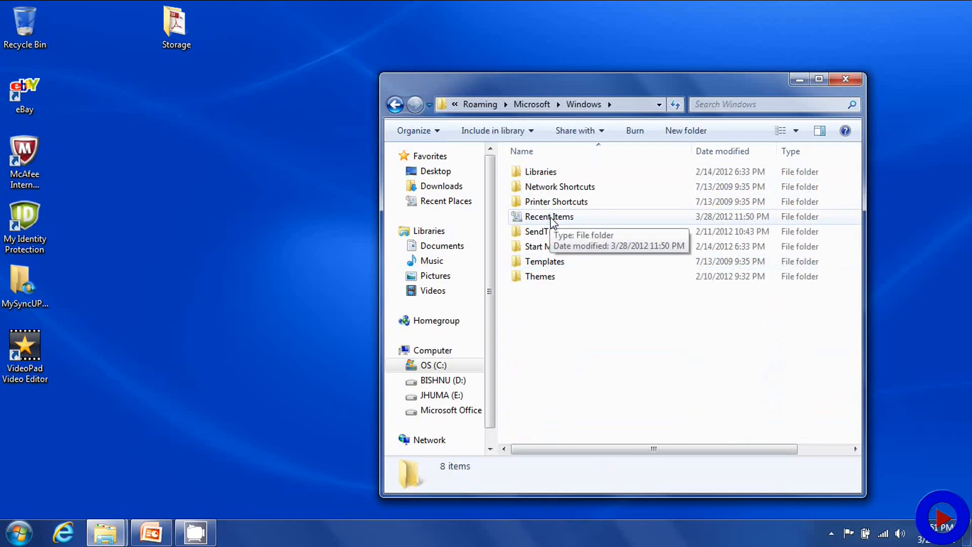
# Open the Recent Items folder, showing 116 shortcuts
pyautogui.doubleClick(549, 216)
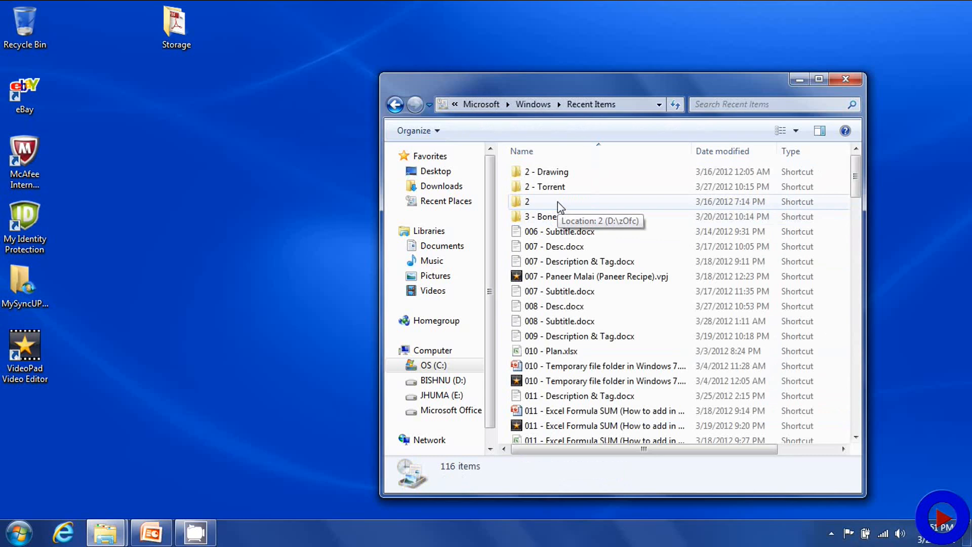
pyautogui.moveTo(804, 193)
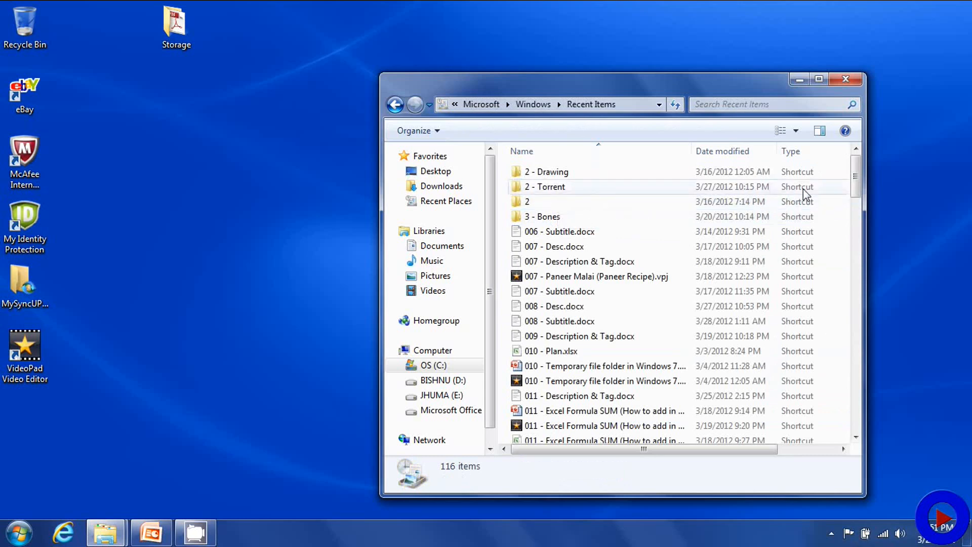
pyautogui.moveTo(809, 246)
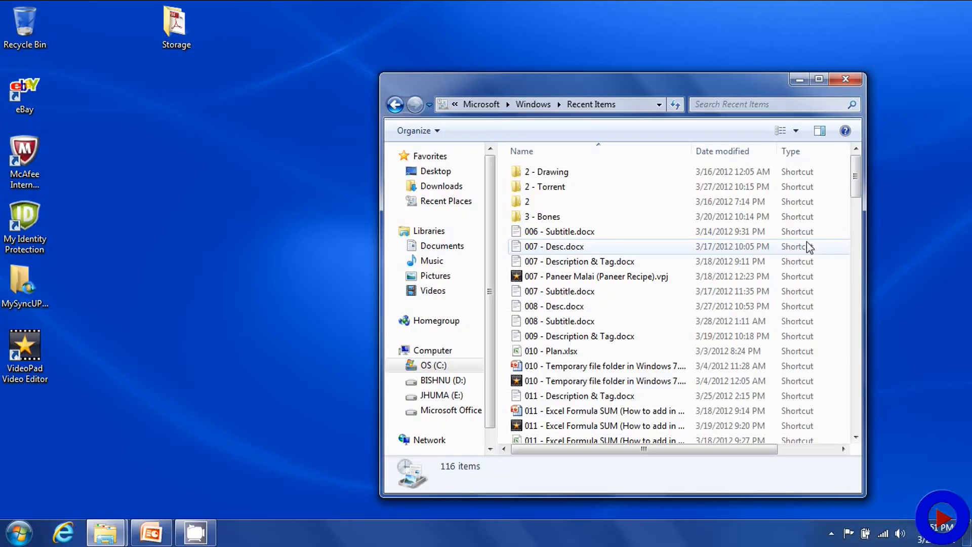
# Close Explorer and open Test Document.docx from the Start menu's Recent Items
pyautogui.click(845, 79)
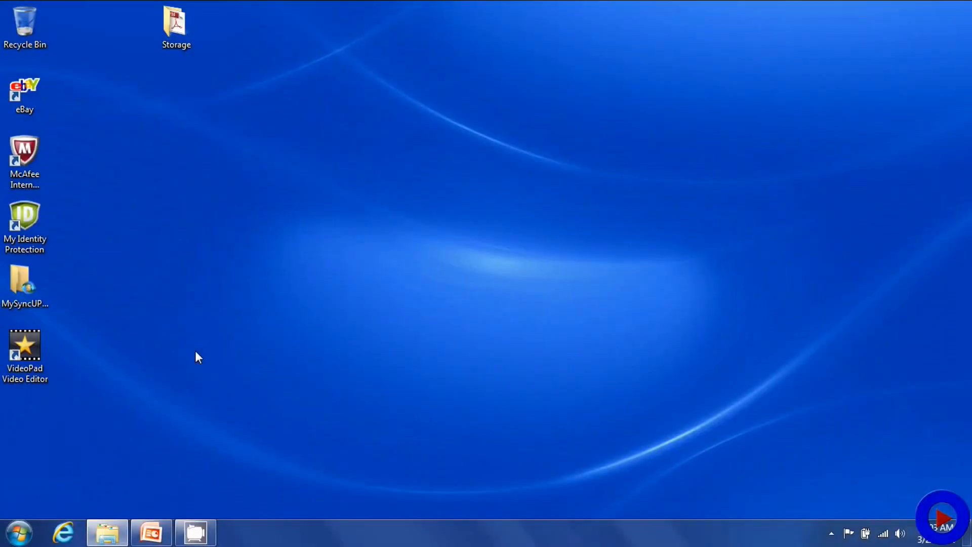
pyautogui.click(18, 533)
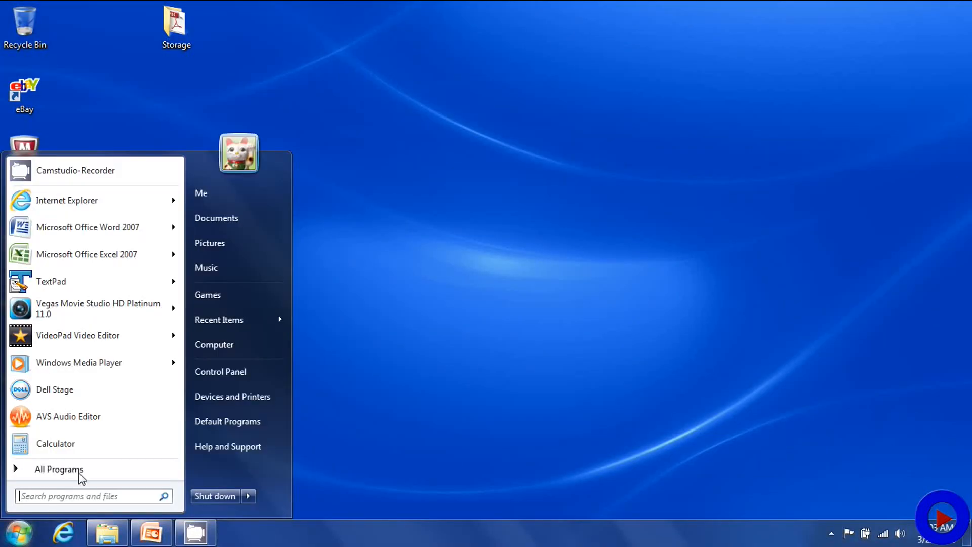
pyautogui.click(218, 320)
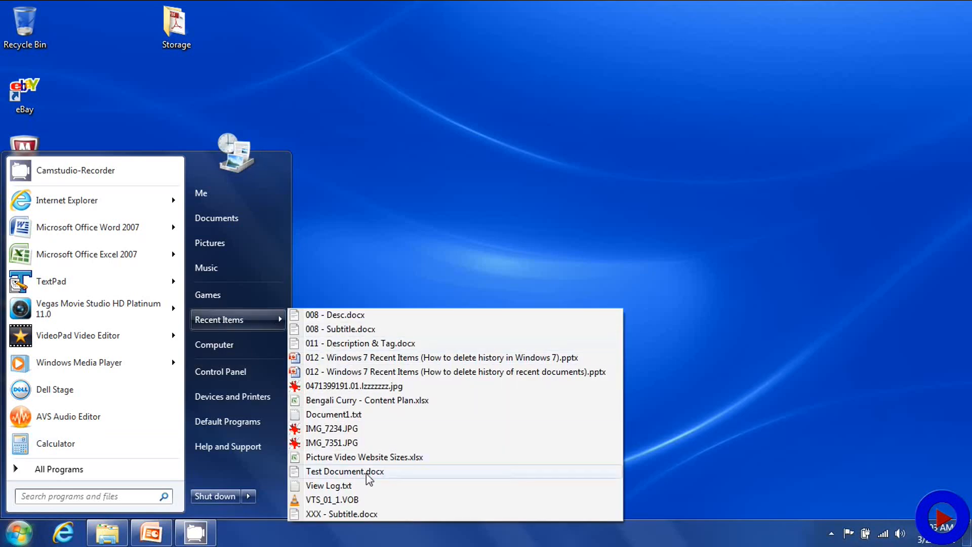
pyautogui.click(345, 471)
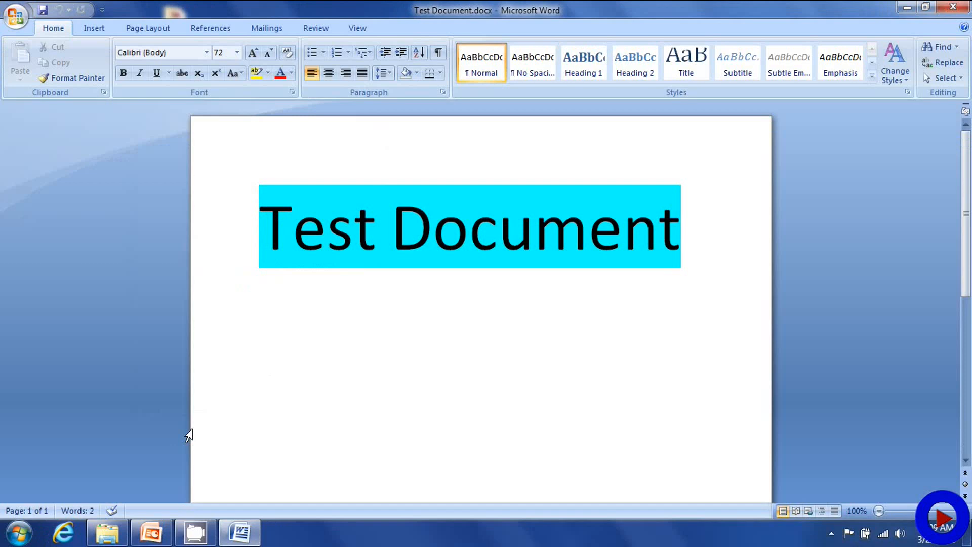
pyautogui.moveTo(19, 533)
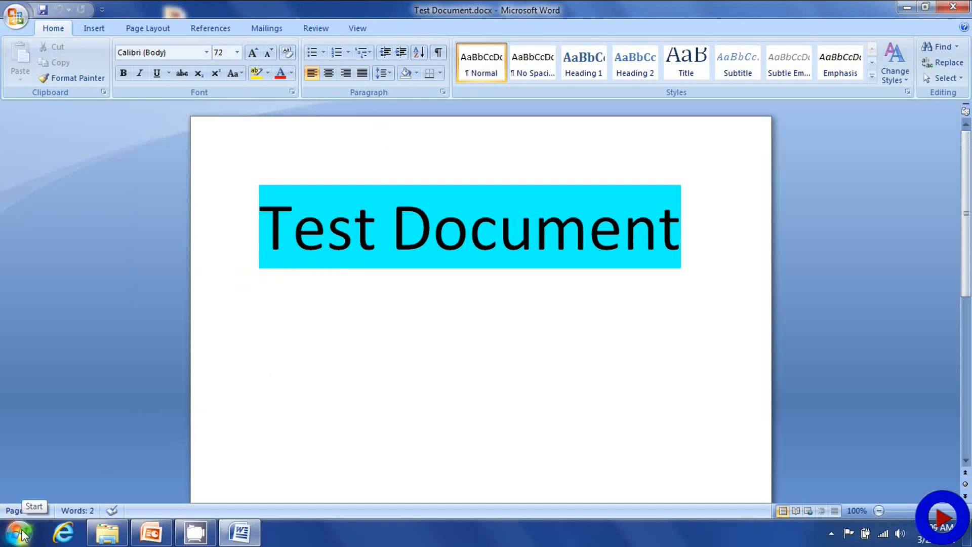
# Delete 008 - Subtitle.docx from the Start menu's Recent Items, then dismiss the menu
pyautogui.click(17, 532)
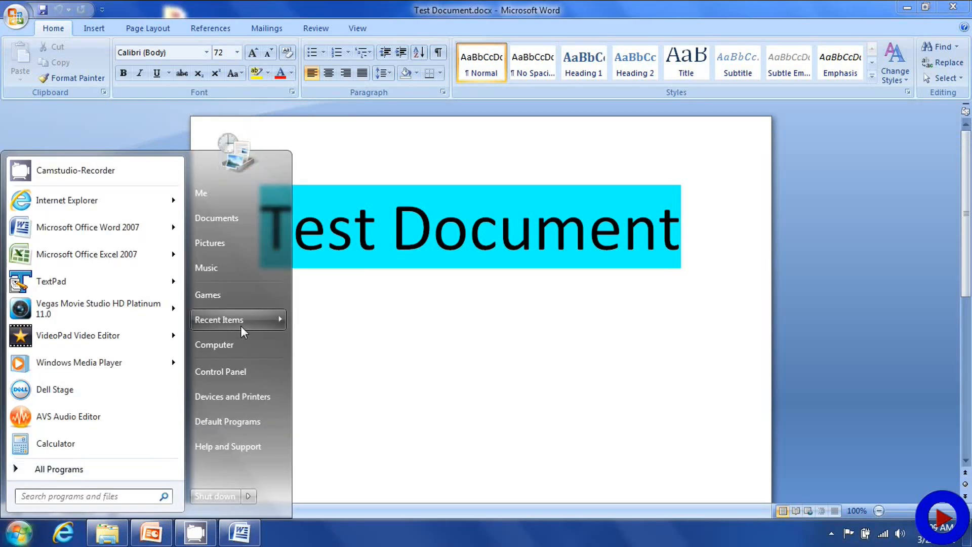
pyautogui.click(219, 319)
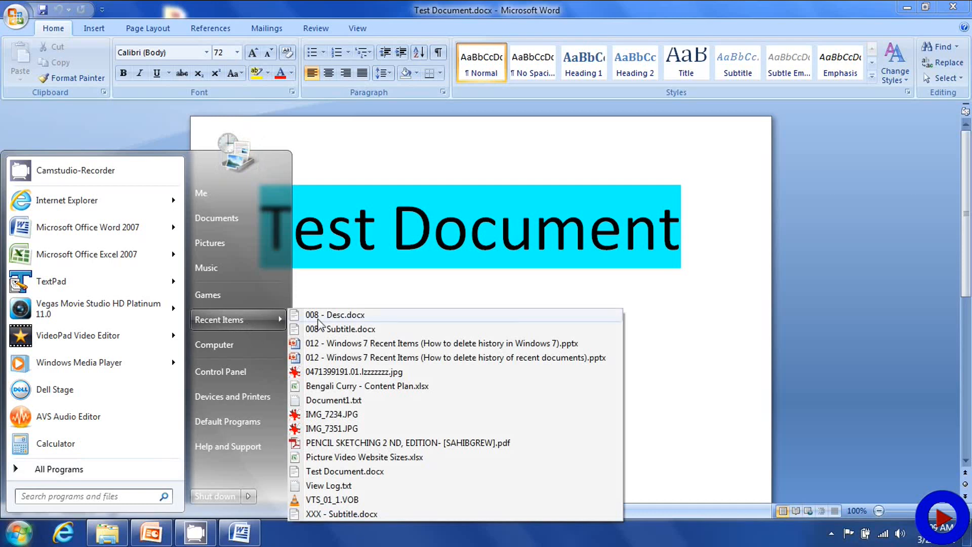
pyautogui.moveTo(340, 328)
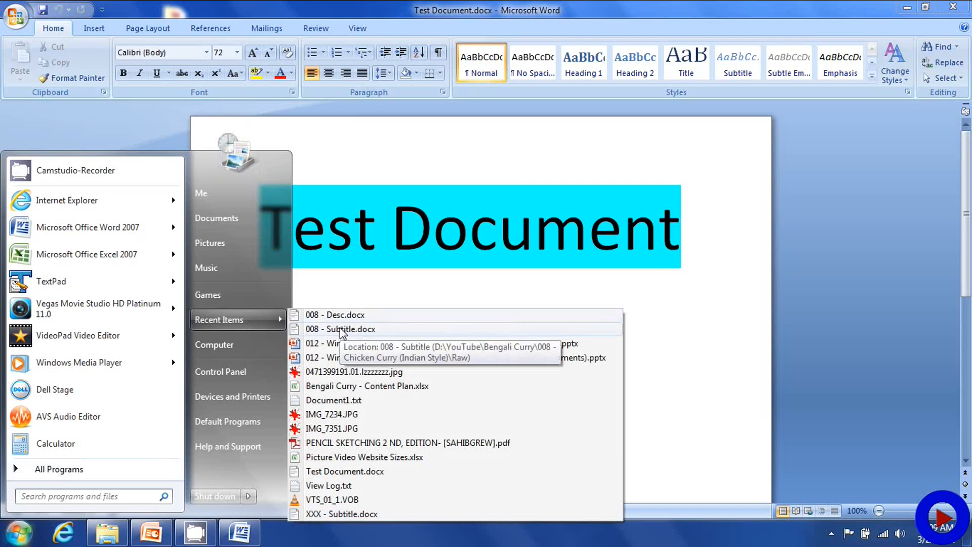
pyautogui.rightClick(340, 328)
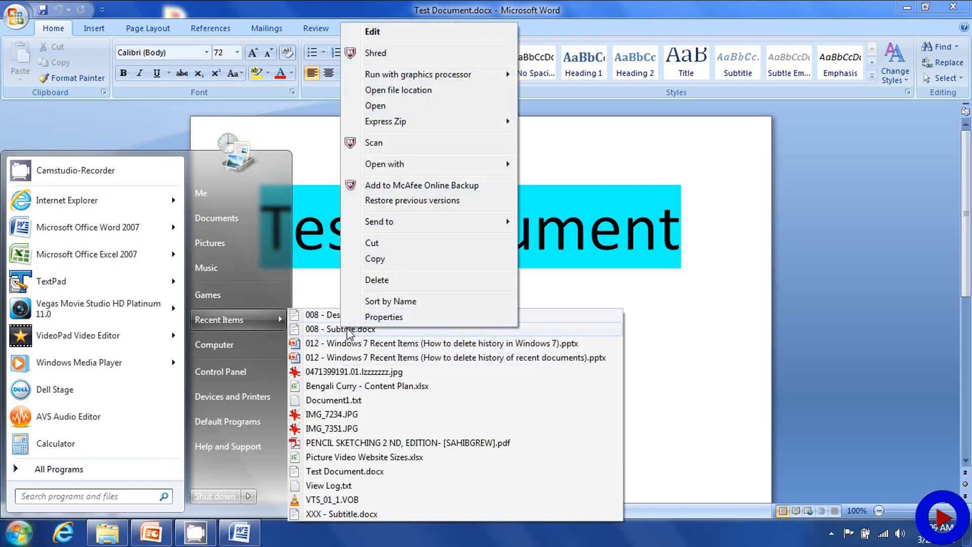
pyautogui.moveTo(416, 284)
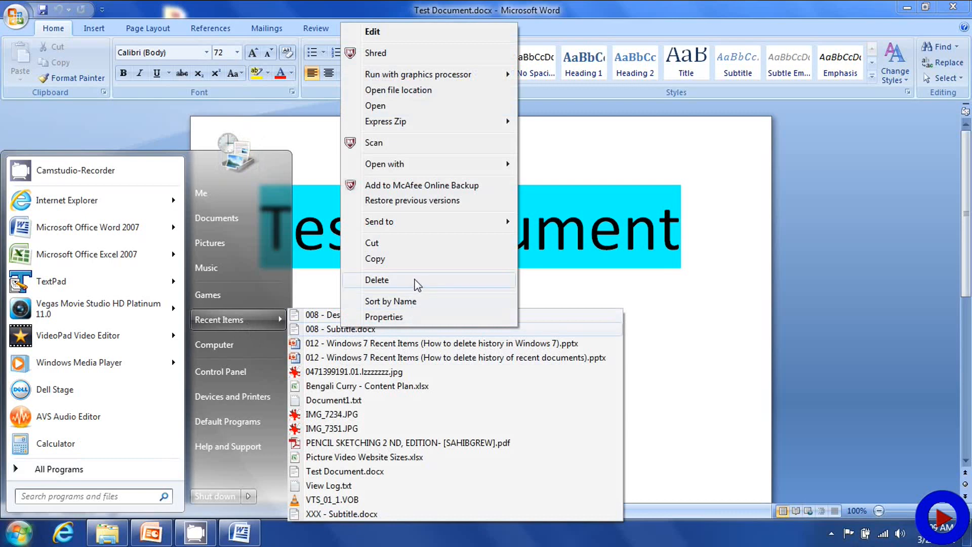
pyautogui.click(376, 279)
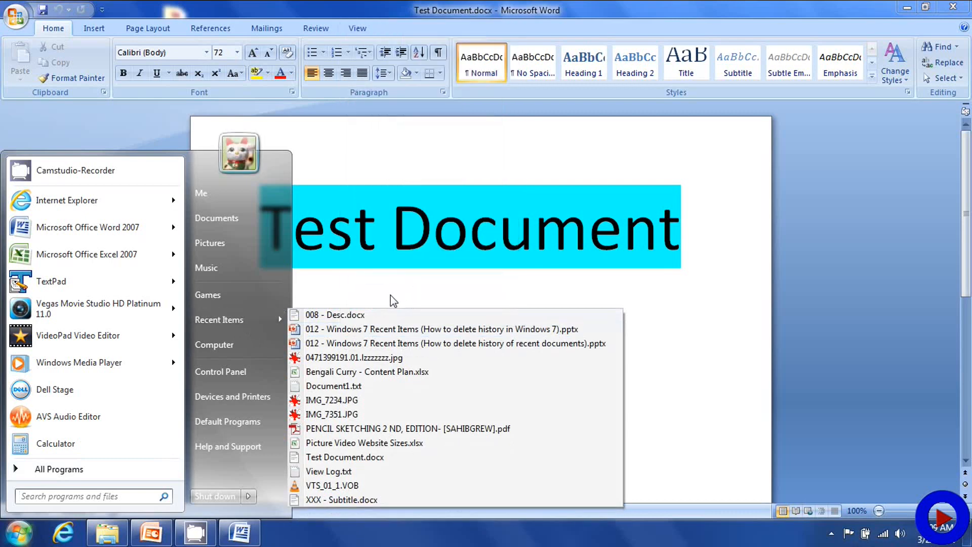
pyautogui.click(409, 389)
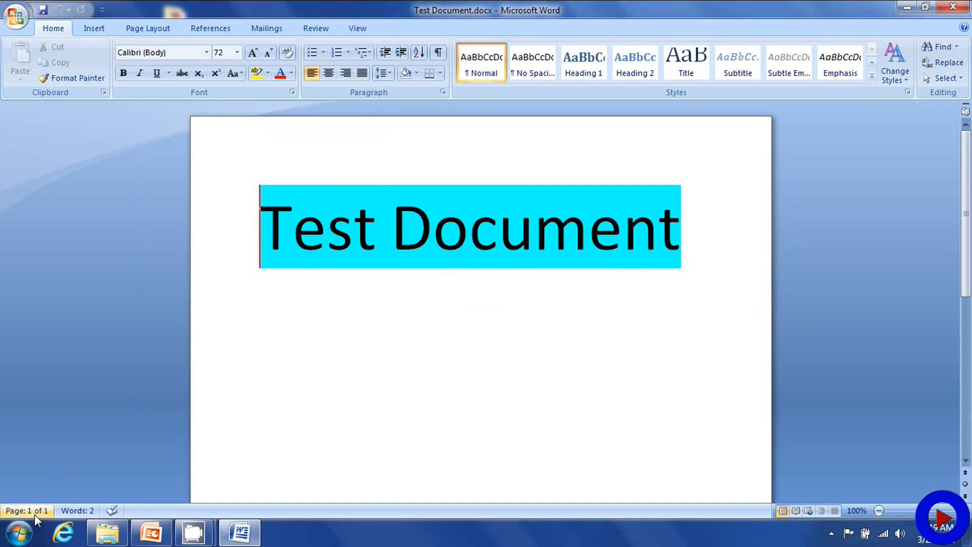
# Open the Start menu and right-click Recent Items to get its clear option
pyautogui.click(16, 533)
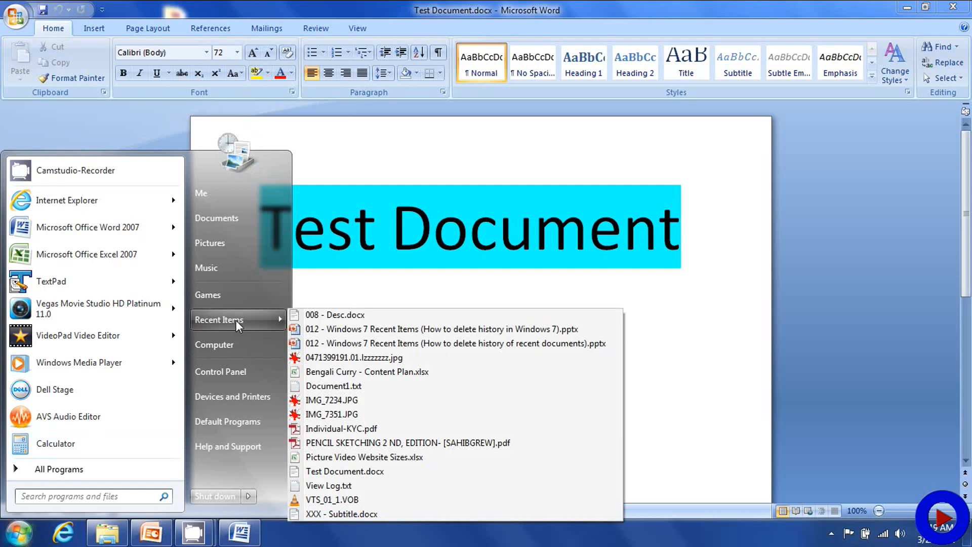
pyautogui.rightClick(340, 514)
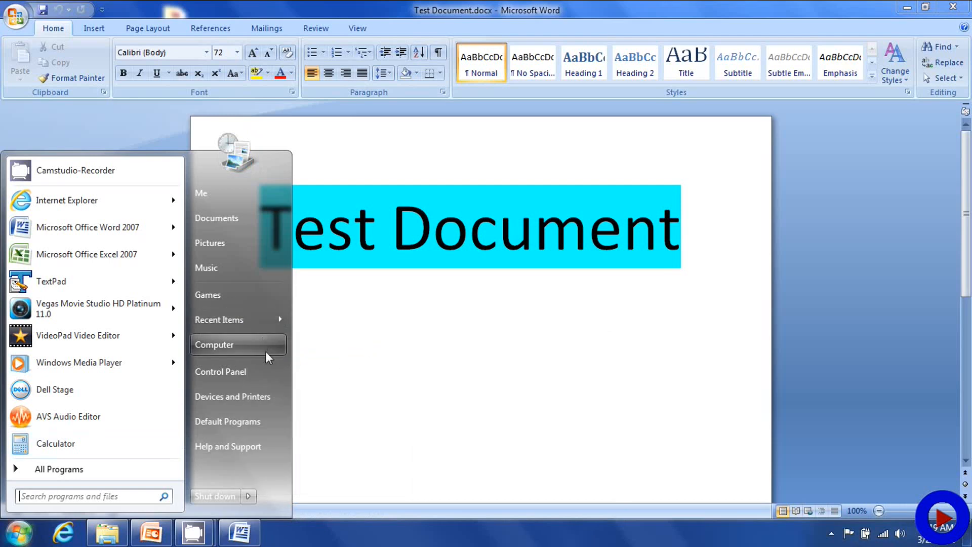
pyautogui.moveTo(218, 319)
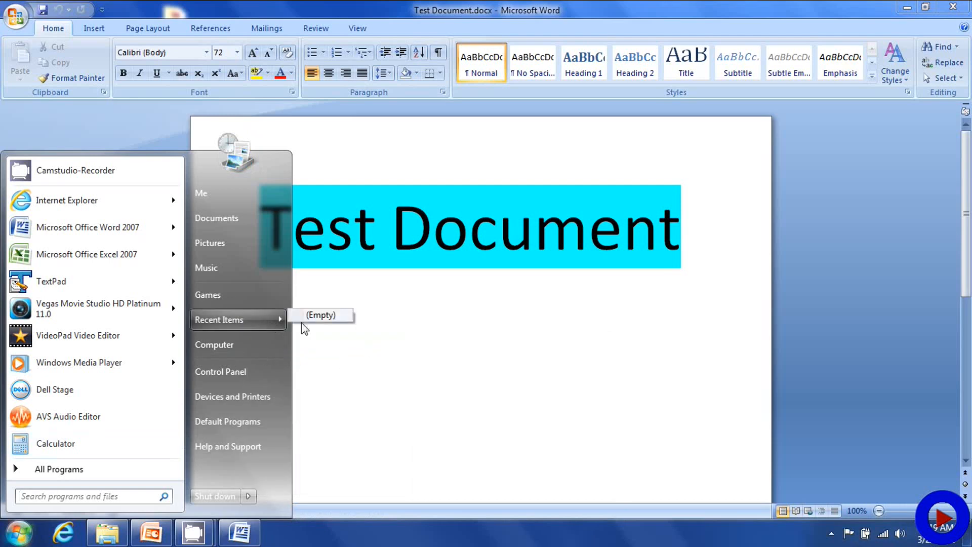